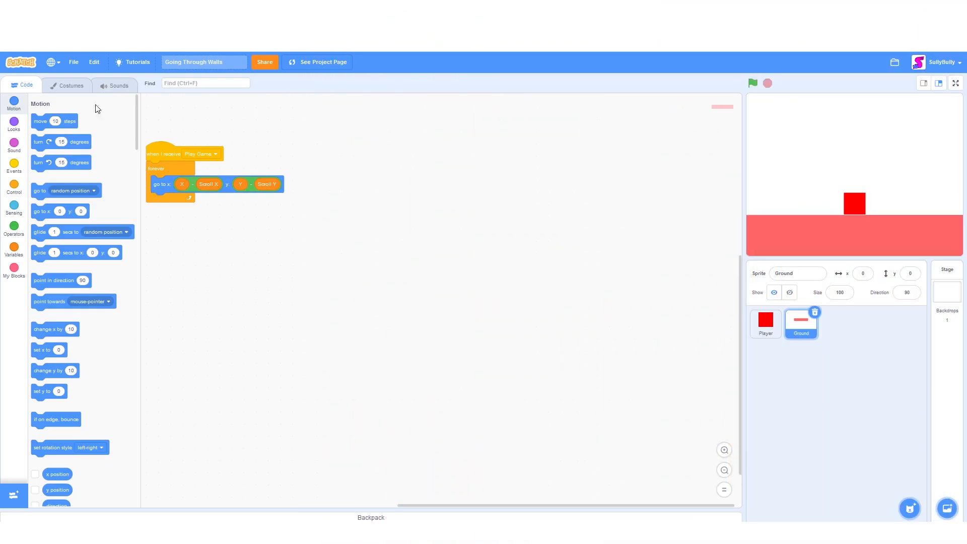
{"action": "mouse_move", "coordinate": [67, 86]}
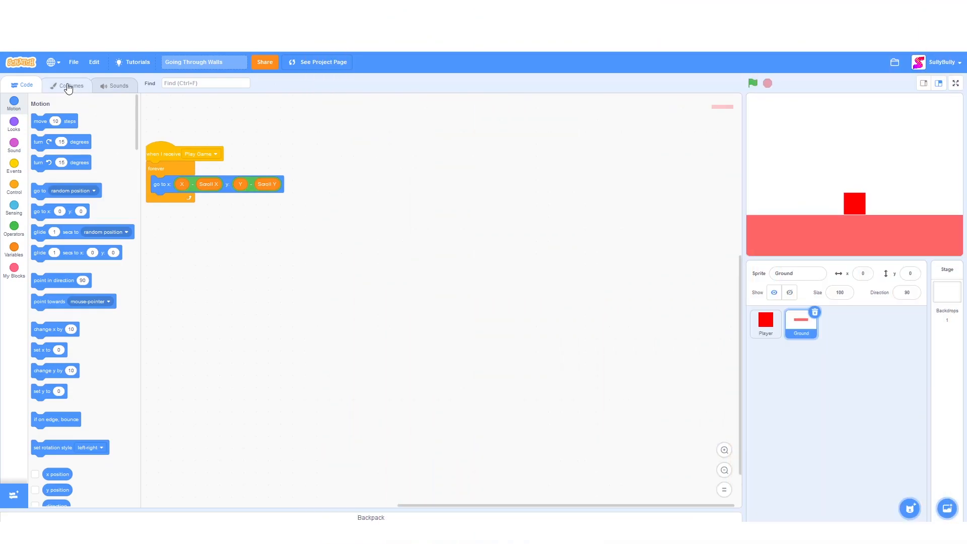
- Draw red rectangles on the Ground costume forming a hooked left ledge and stepped right wall
{"action": "left_click", "coordinate": [70, 85]}
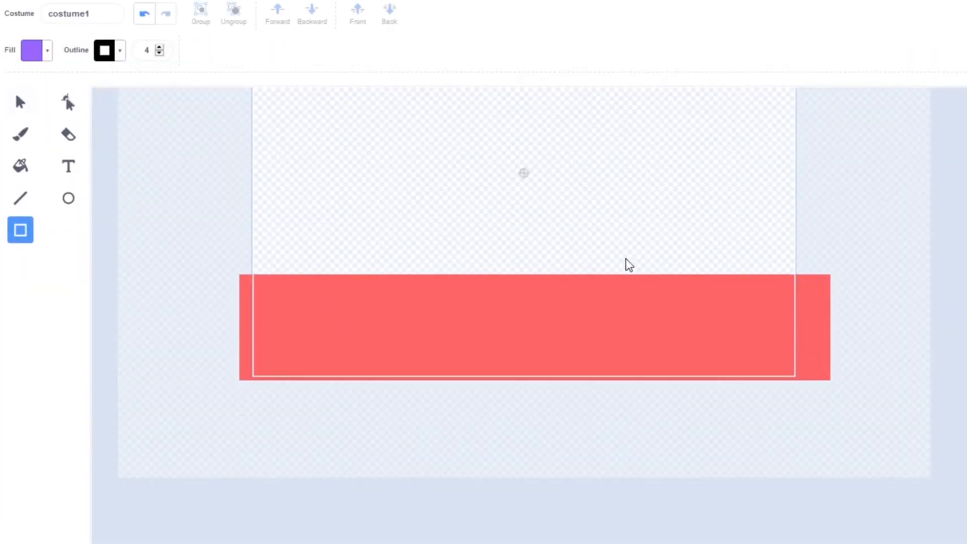
{"action": "left_click_drag", "start_coordinate": [523, 128], "coordinate": [604, 301]}
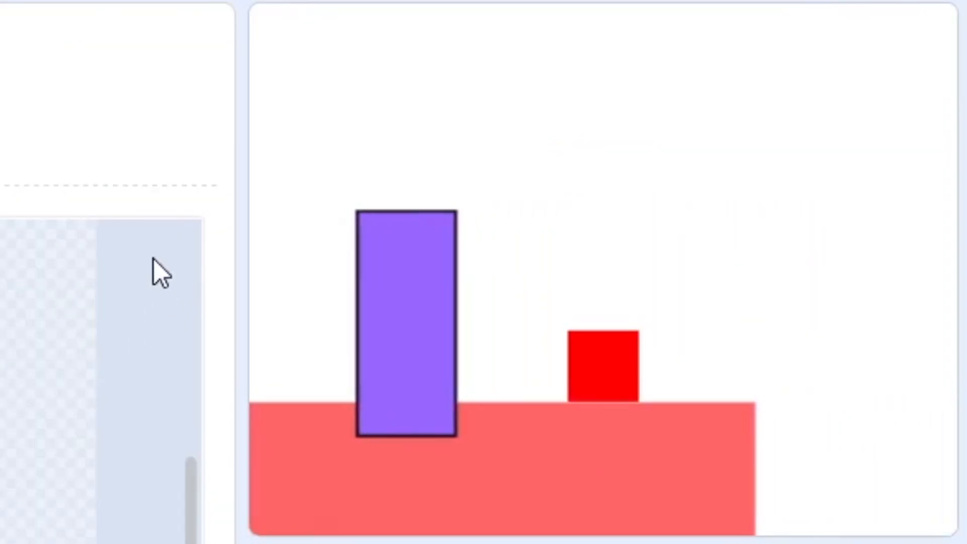
{"action": "left_click_drag", "start_coordinate": [406, 320], "coordinate": [770, 320]}
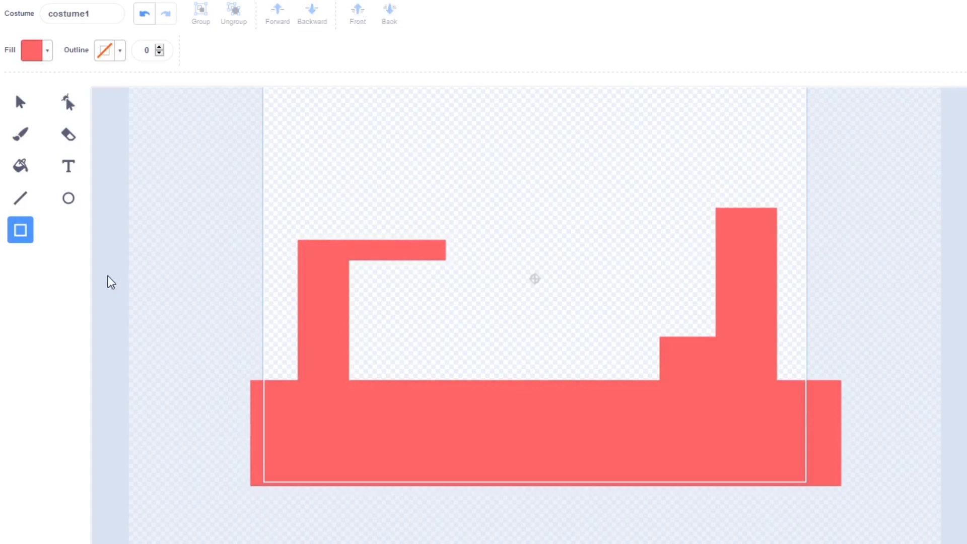
{"action": "mouse_move", "coordinate": [543, 240]}
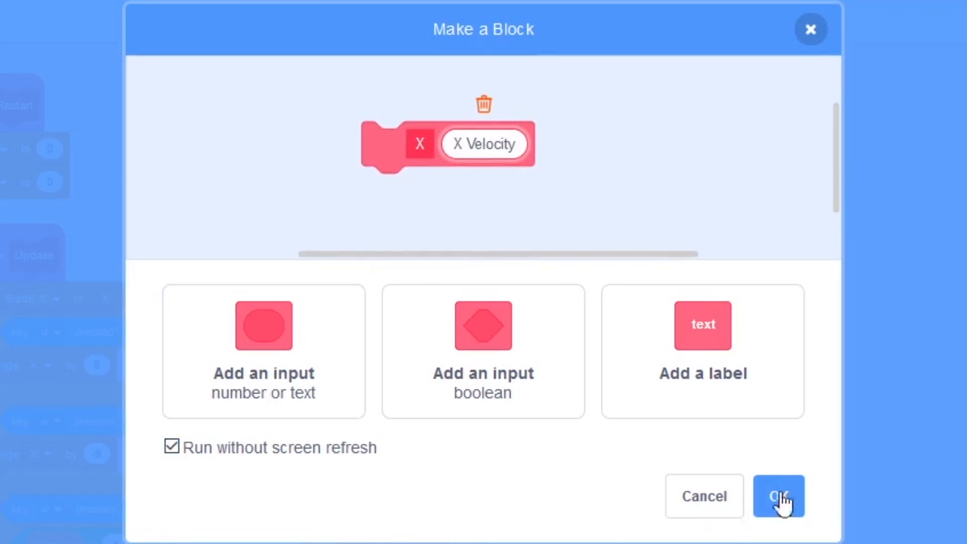
- Create the custom X block with an X Velocity input, running without screen refresh
{"action": "left_click", "coordinate": [779, 497]}
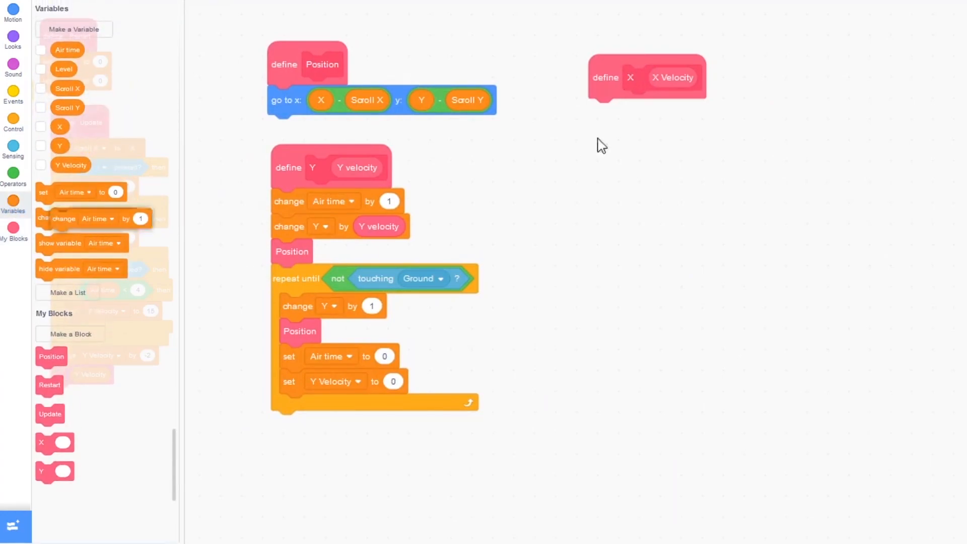
- Under define X, move X by X Velocity and add the touching-Ground check with an 8-step climb
{"action": "left_click", "coordinate": [651, 111]}
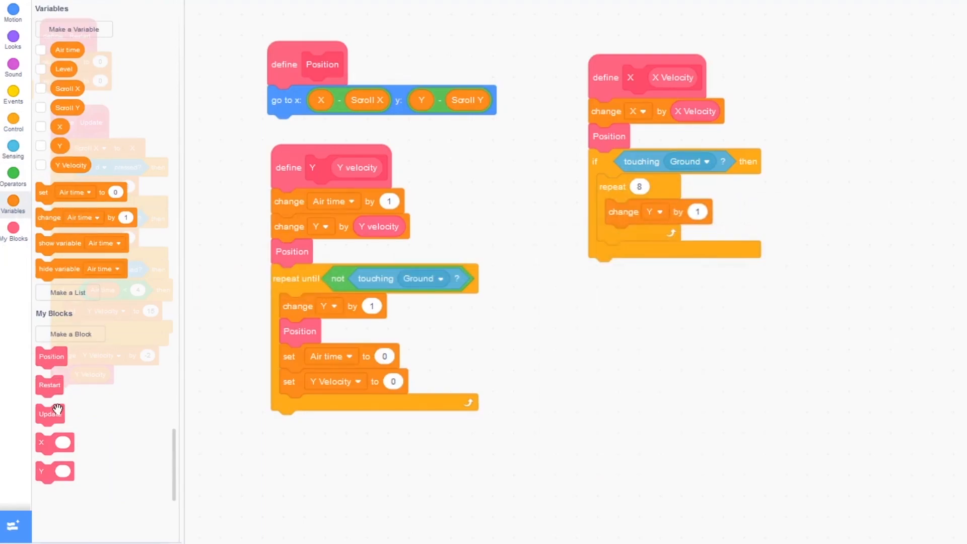
{"action": "left_click", "coordinate": [13, 122]}
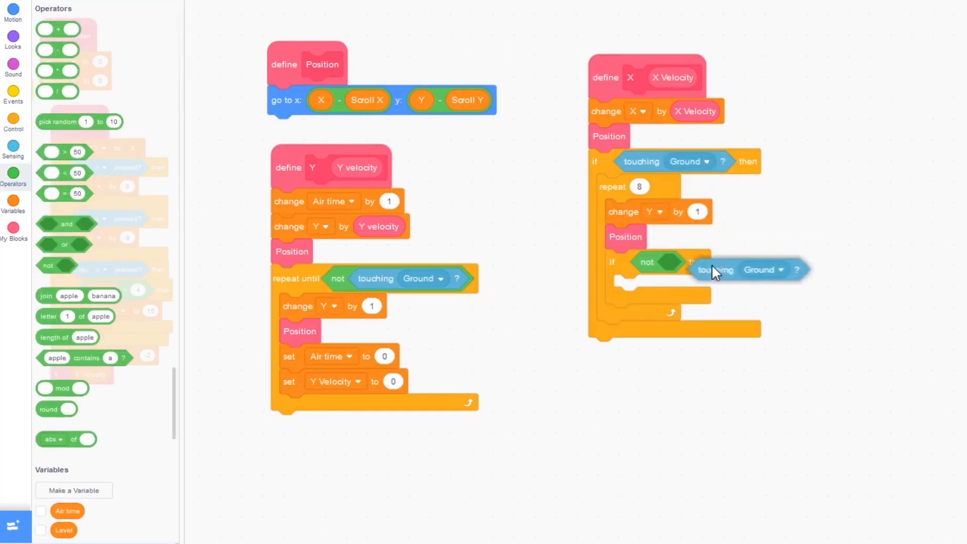
{"action": "left_click", "coordinate": [13, 123]}
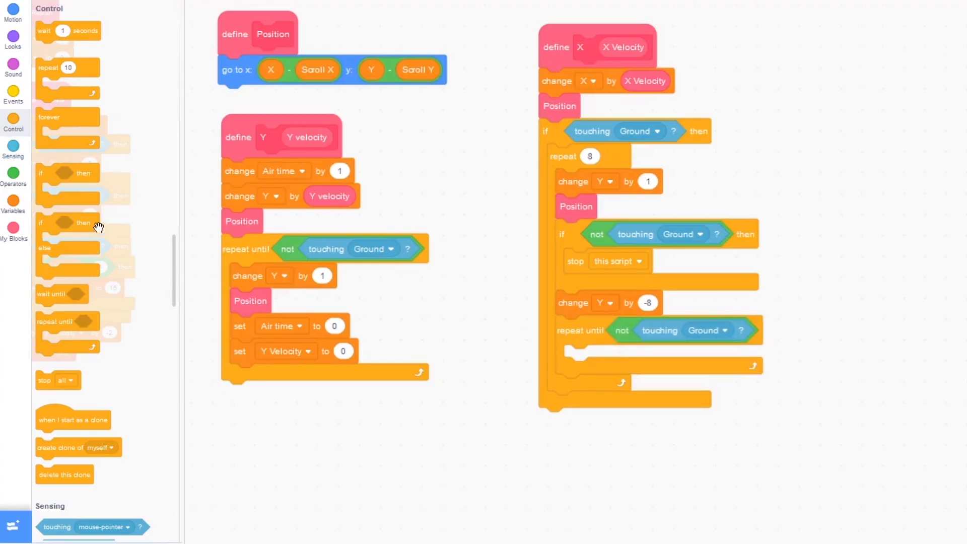
- Add the repeat-until if/else push-out nudging X by the velocity's sign, then call Position
{"action": "left_click", "coordinate": [13, 179]}
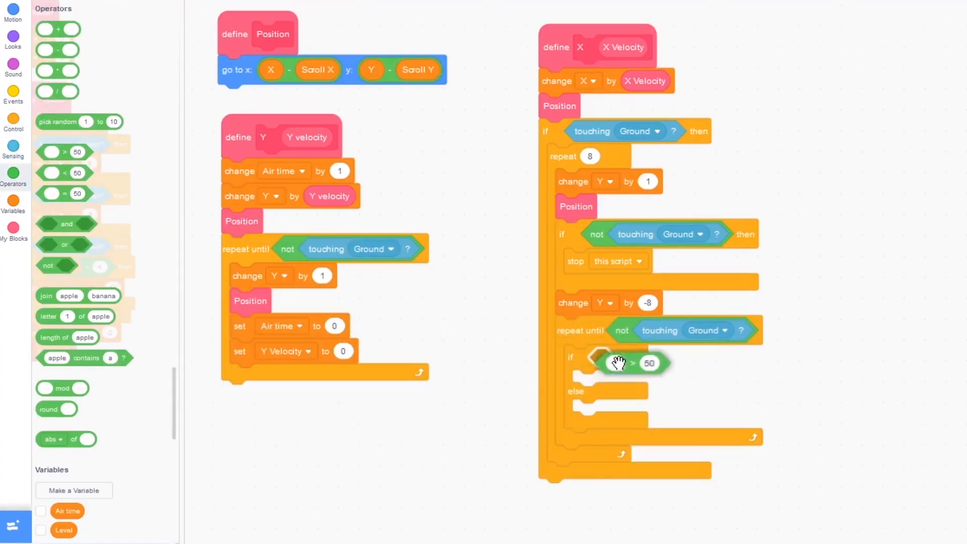
{"action": "left_click_drag", "start_coordinate": [629, 362], "coordinate": [624, 376]}
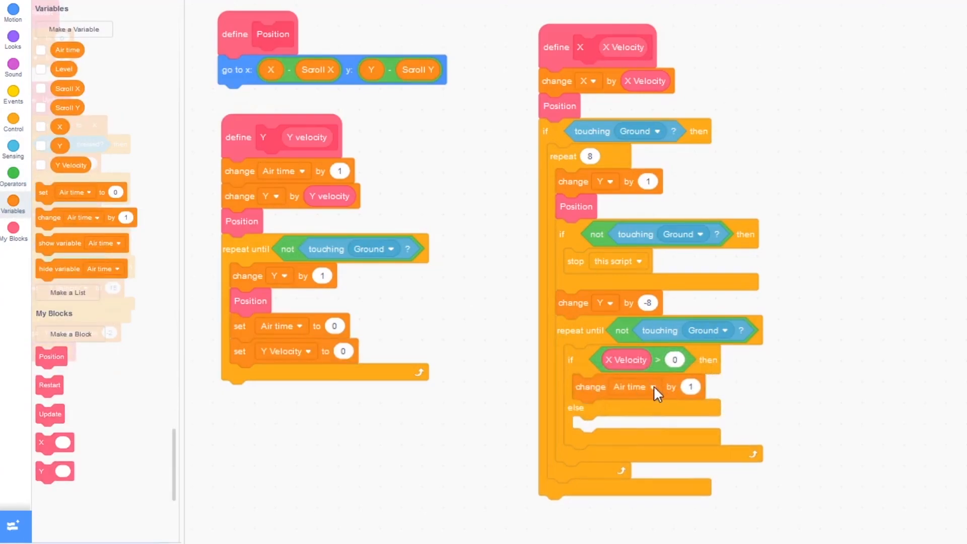
{"action": "left_click_drag", "start_coordinate": [629, 387], "coordinate": [758, 488]}
{"action": "type", "text": "-1"}
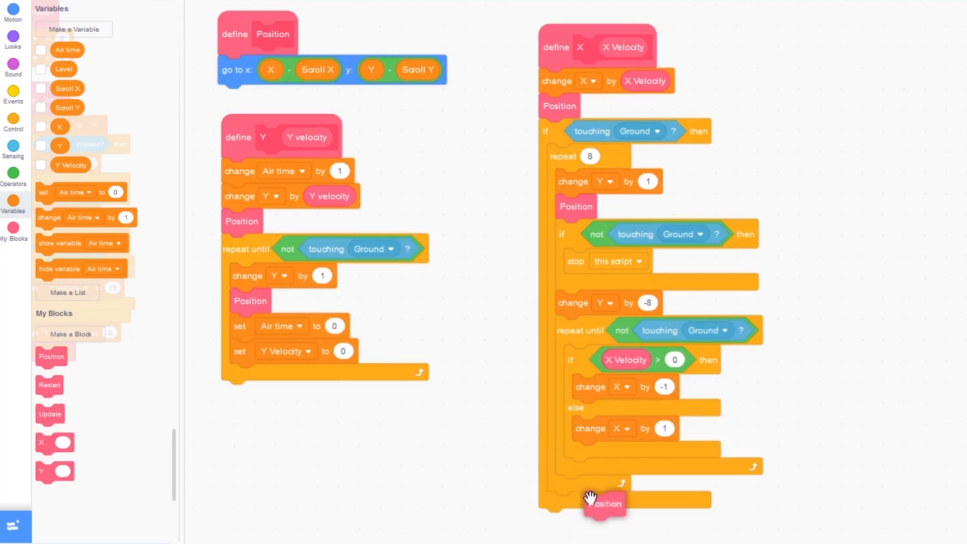
{"action": "left_click_drag", "start_coordinate": [605, 502], "coordinate": [590, 474]}
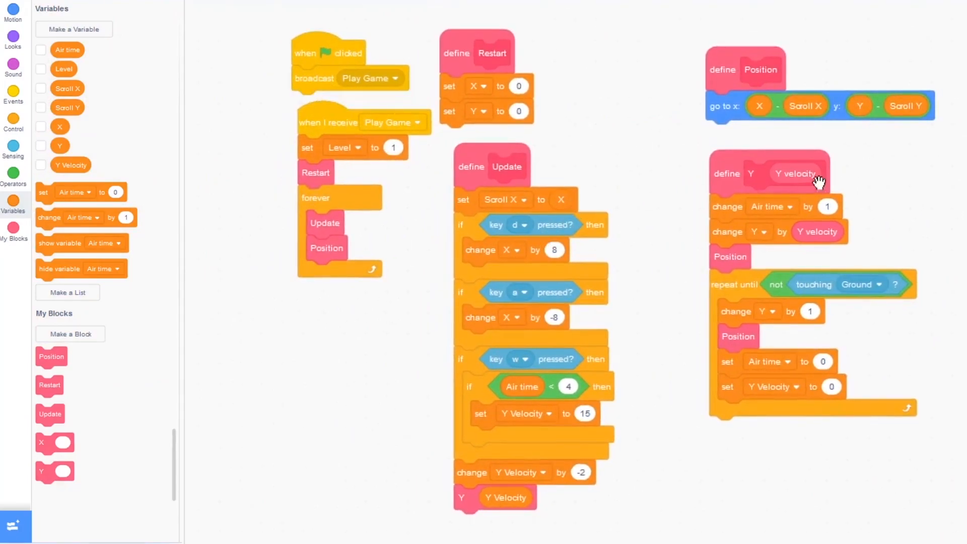
{"action": "mouse_move", "coordinate": [524, 255]}
{"action": "type", "text": "-8"}
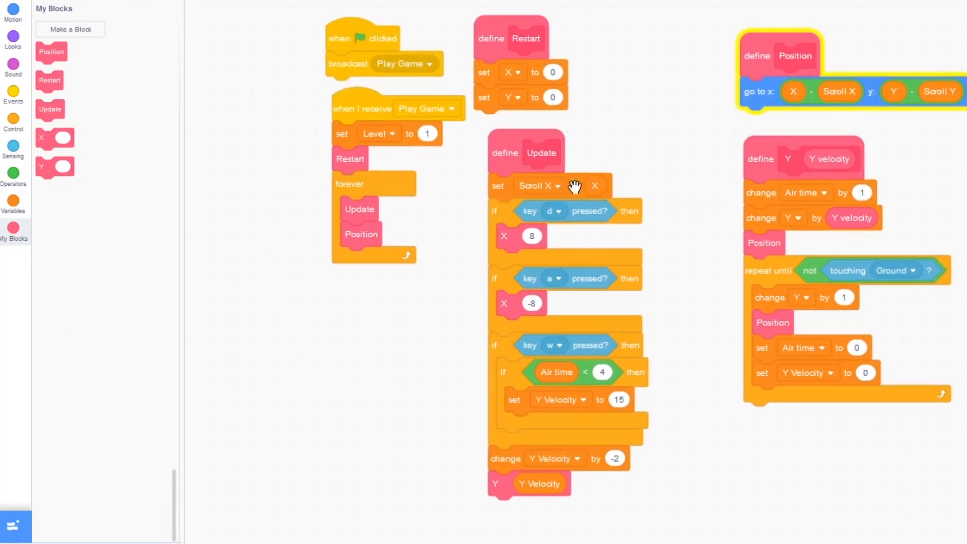
{"action": "mouse_move", "coordinate": [494, 220]}
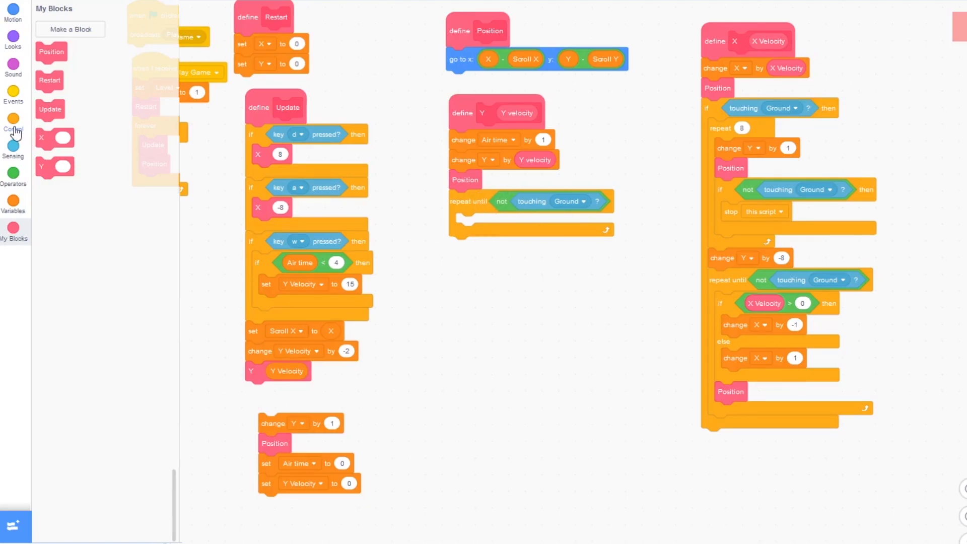
- In the Y loop, add if Y velocity > 0 change Y by -1 else change Y by 1
{"action": "left_click", "coordinate": [13, 122]}
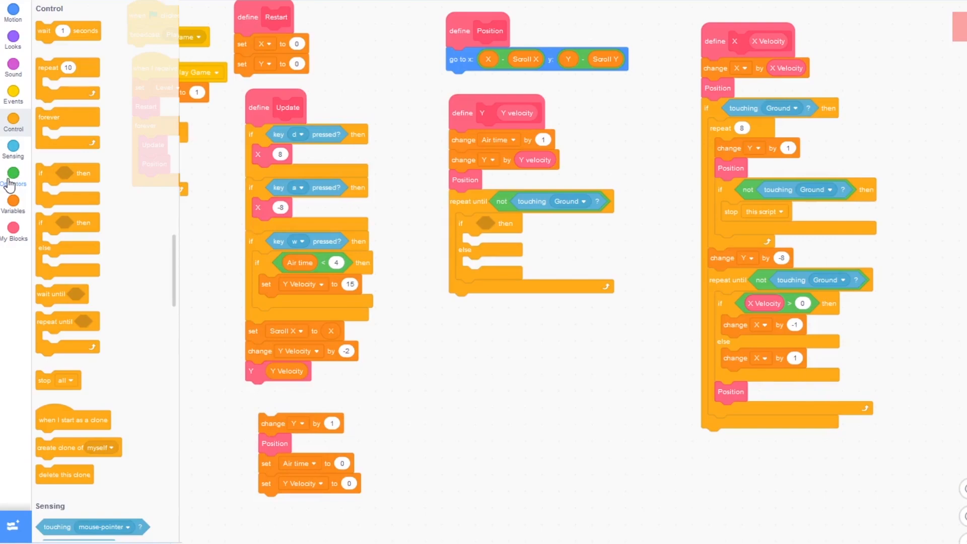
{"action": "left_click", "coordinate": [13, 177]}
{"action": "type", "text": "-1"}
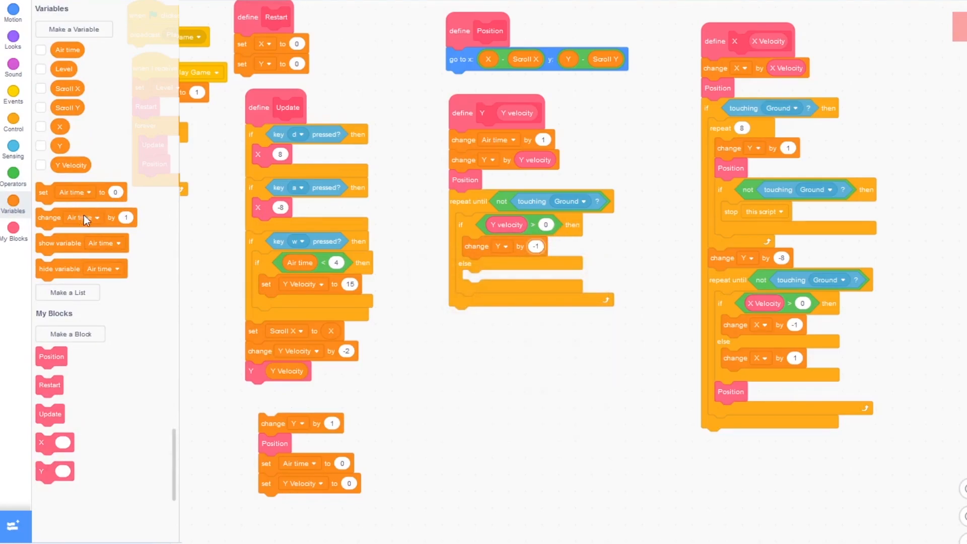
{"action": "left_click_drag", "start_coordinate": [84, 217], "coordinate": [511, 280]}
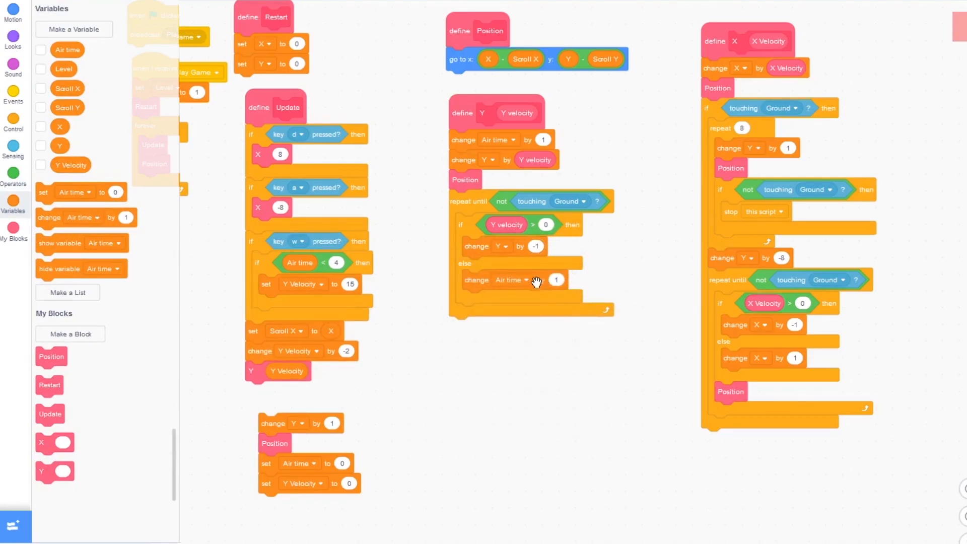
{"action": "left_click", "coordinate": [554, 279]}
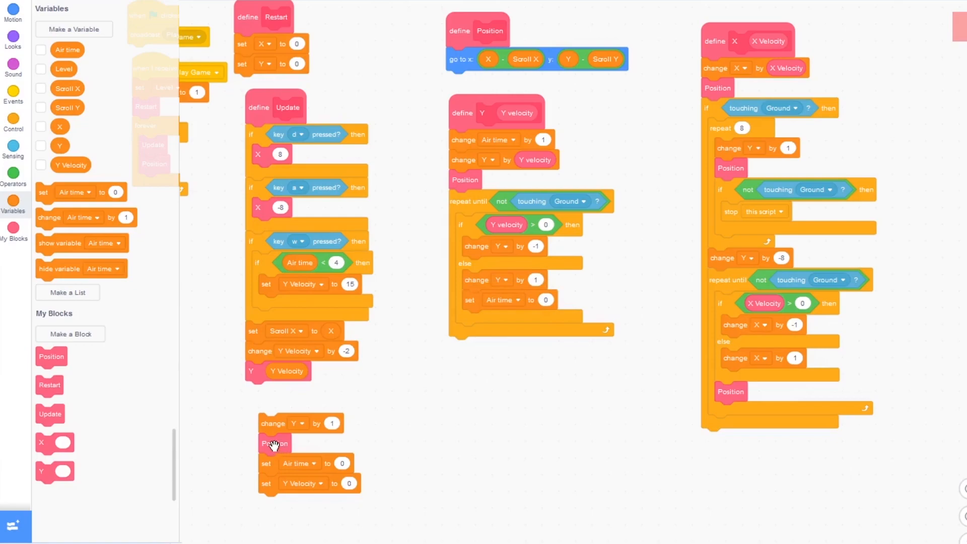
- Detach the old Position and reset blocks from the loop and set them aside
{"action": "left_click_drag", "start_coordinate": [273, 443], "coordinate": [430, 387]}
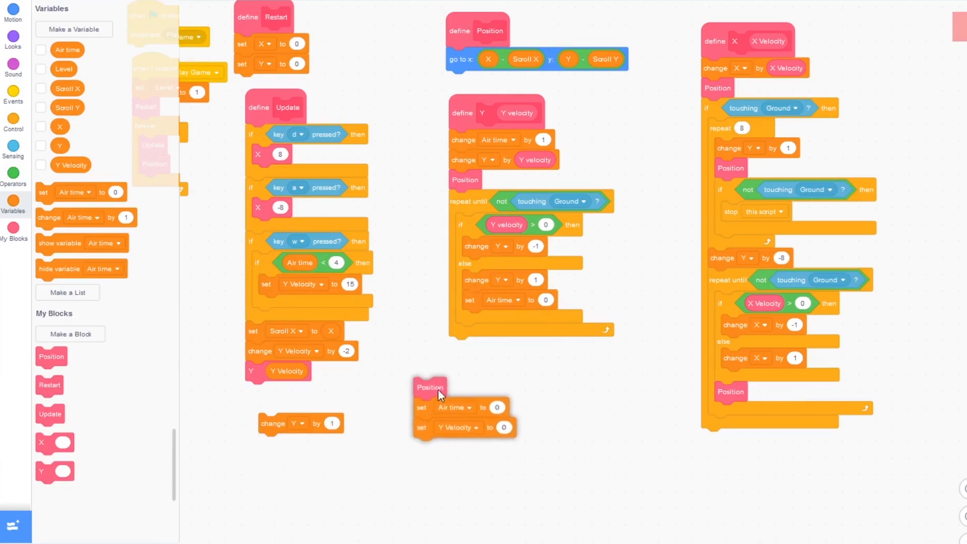
{"action": "left_click_drag", "start_coordinate": [429, 387], "coordinate": [466, 377]}
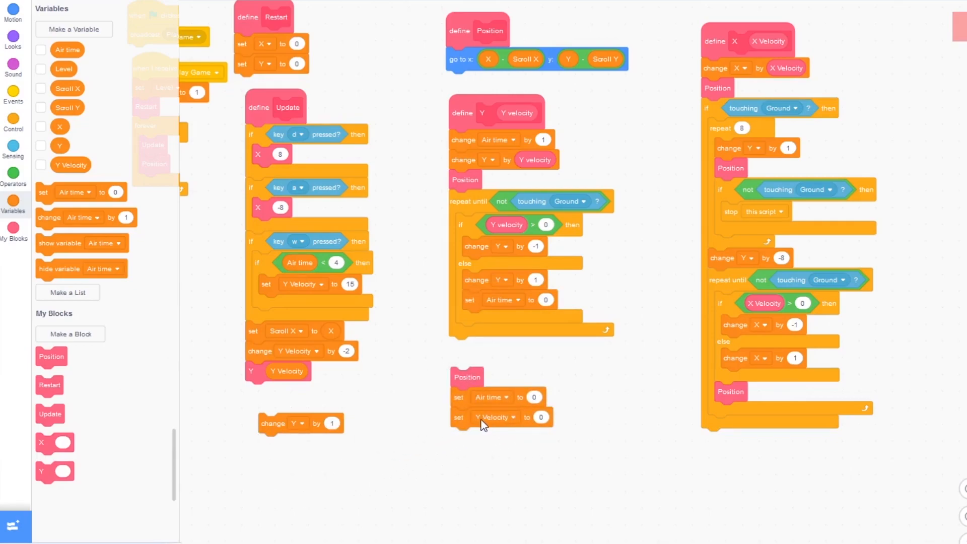